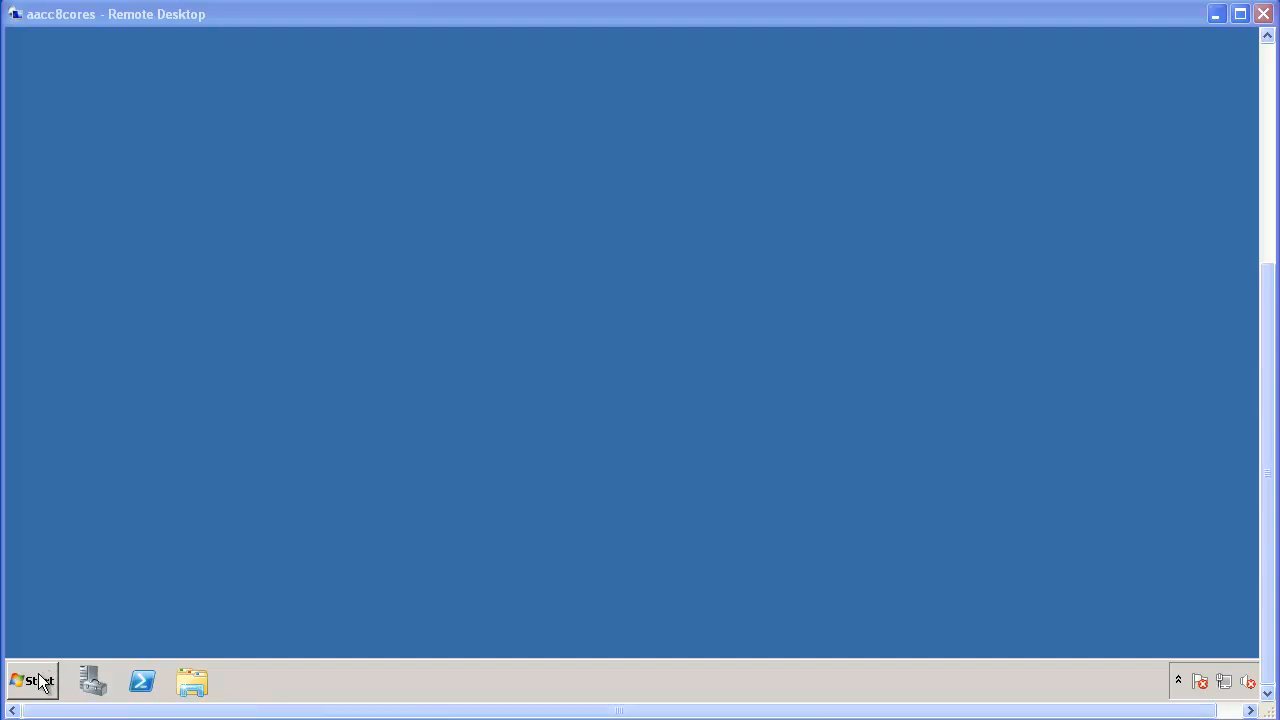
# Launch the Services console from Start > Administrative Tools on the remote server.
pyautogui.click(32, 680)
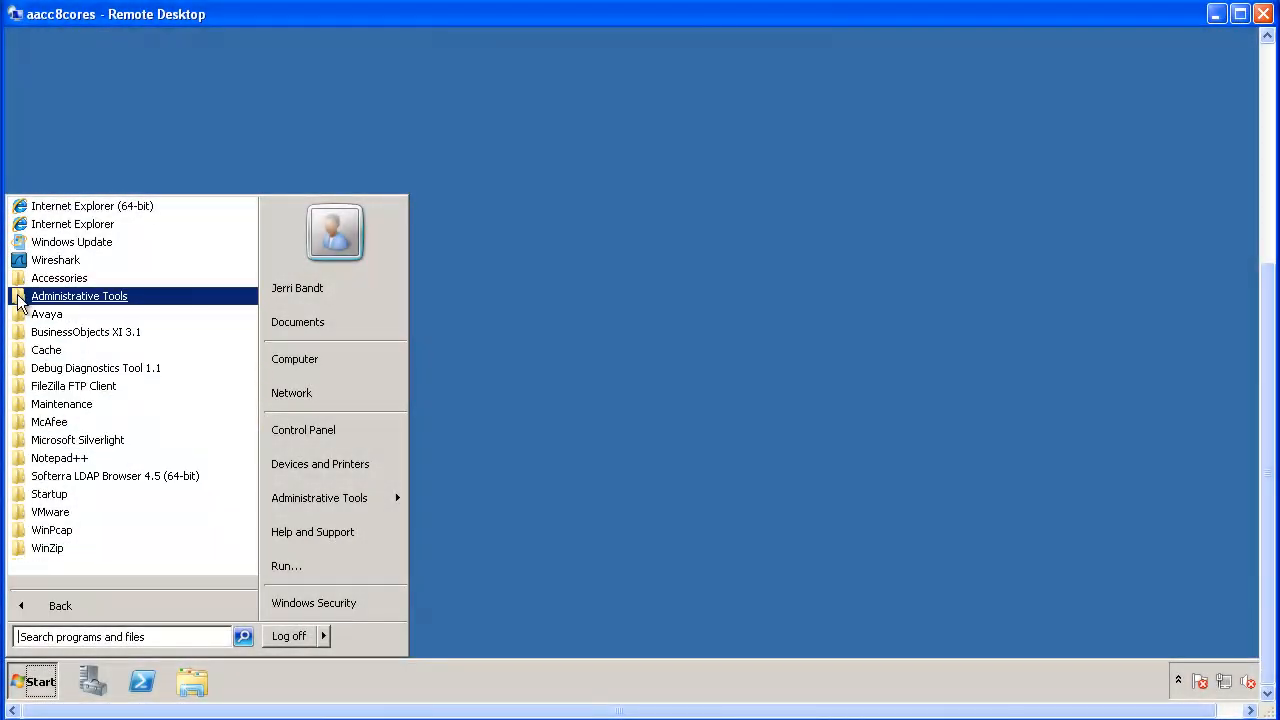
pyautogui.click(80, 296)
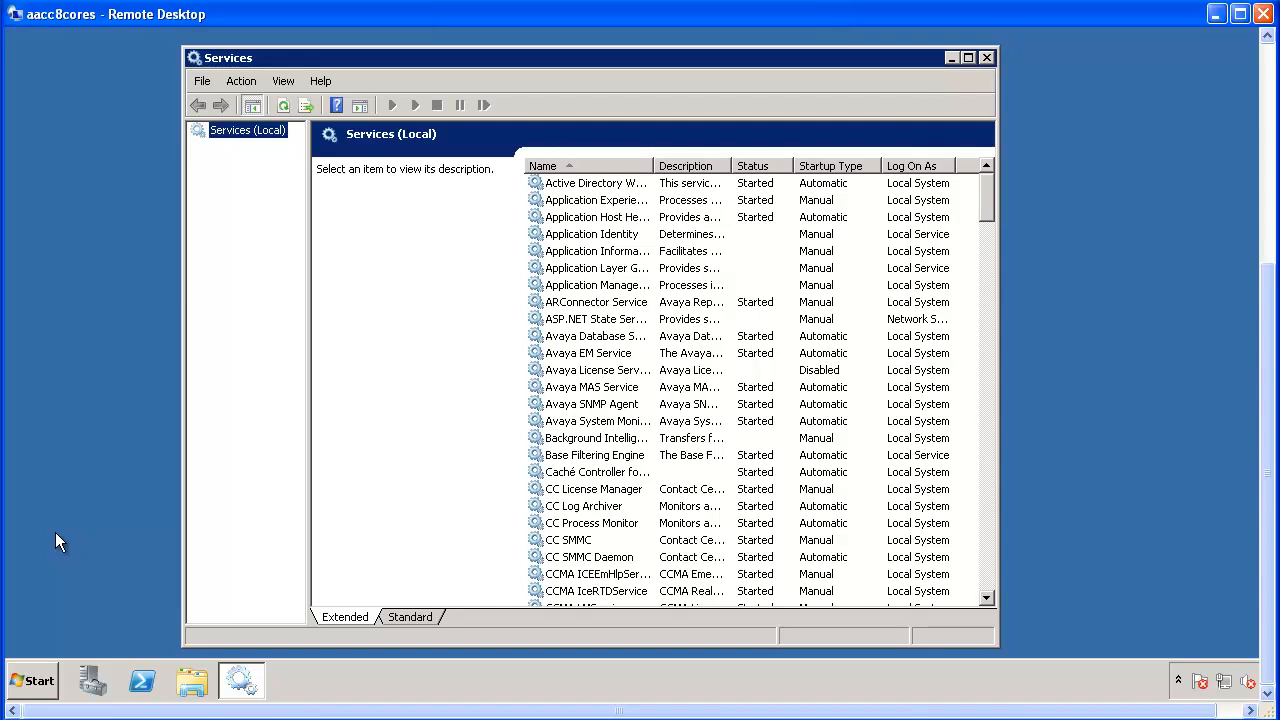
pyautogui.moveTo(744, 584)
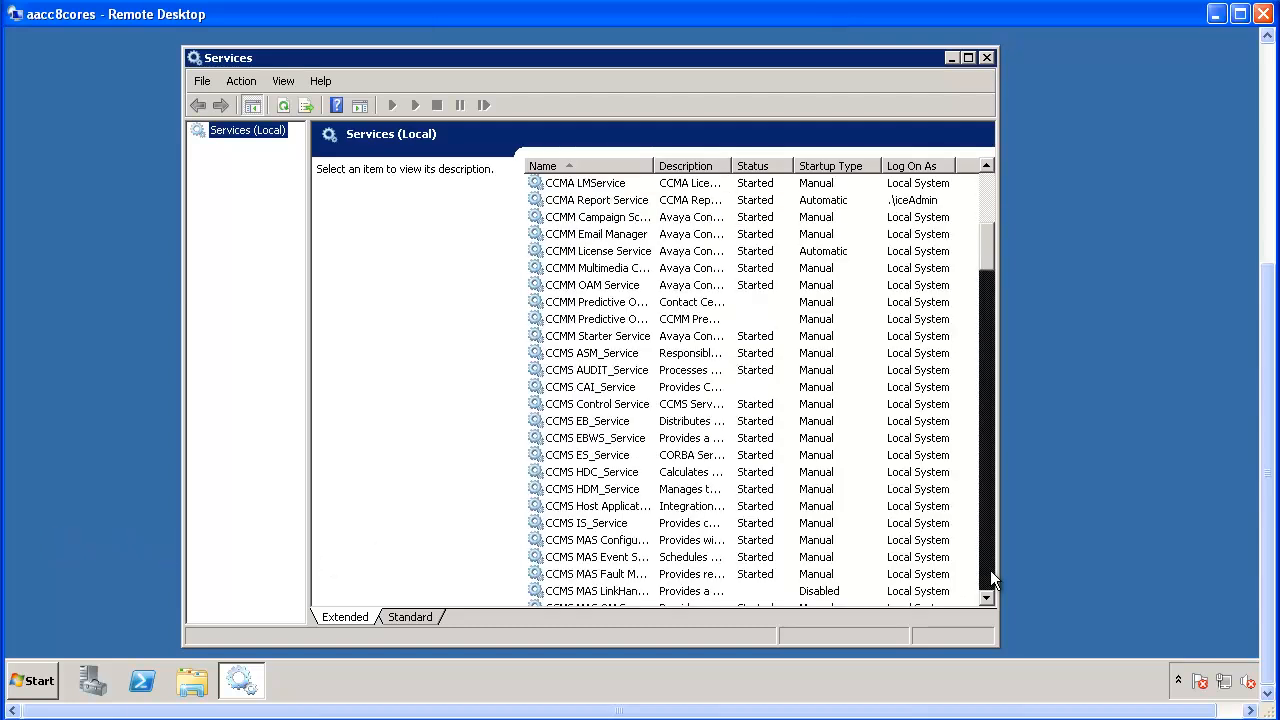
# Select SNMP Service in the services list to show its description.
pyautogui.scroll(-3)
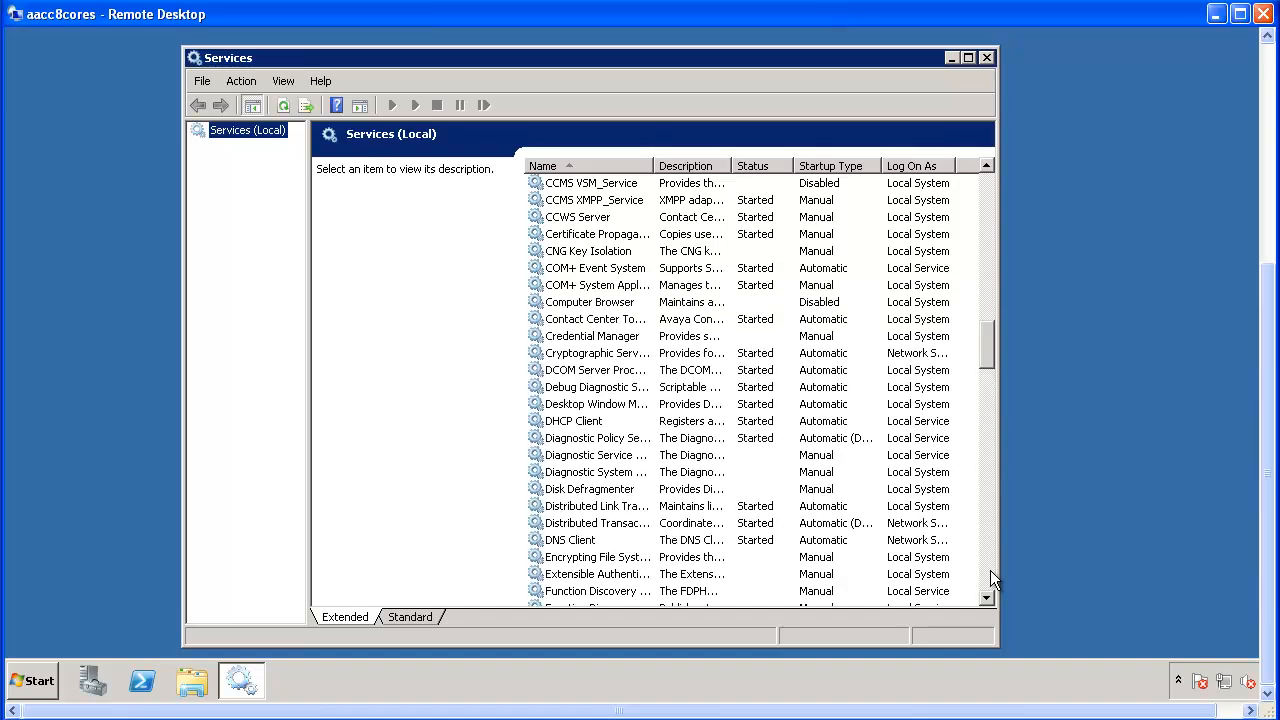
pyautogui.scroll(-3)
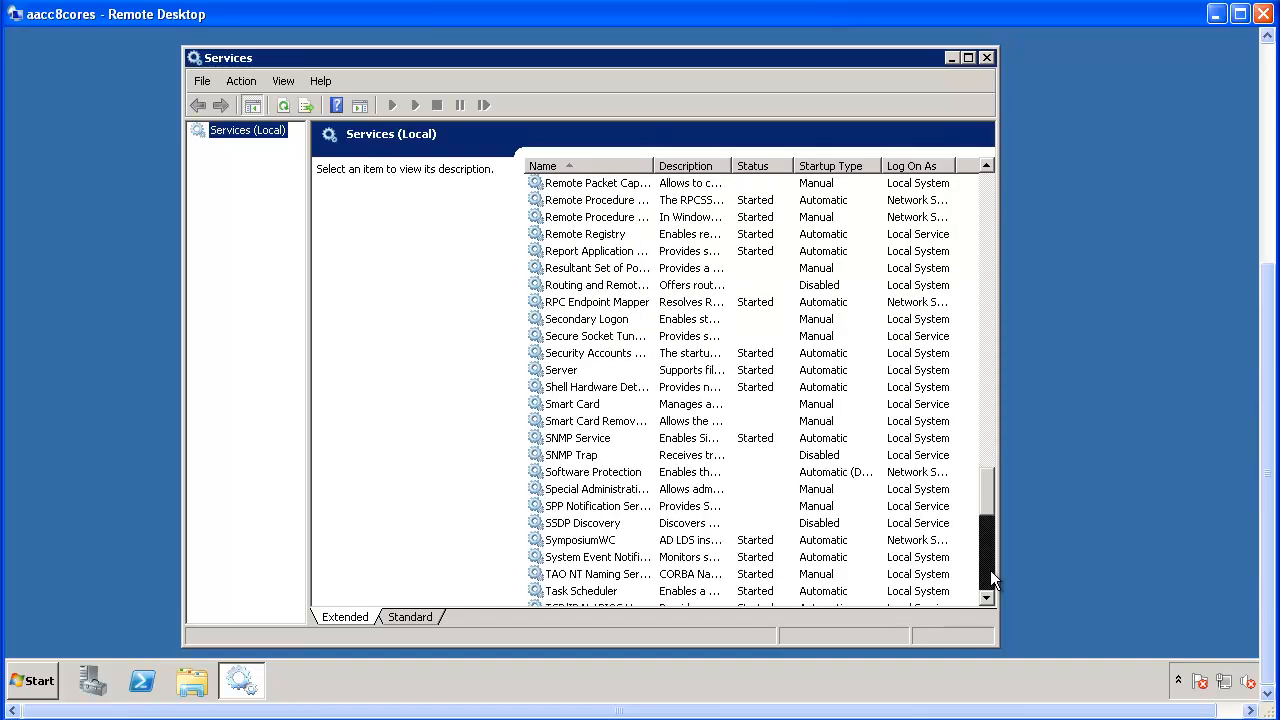
pyautogui.click(578, 438)
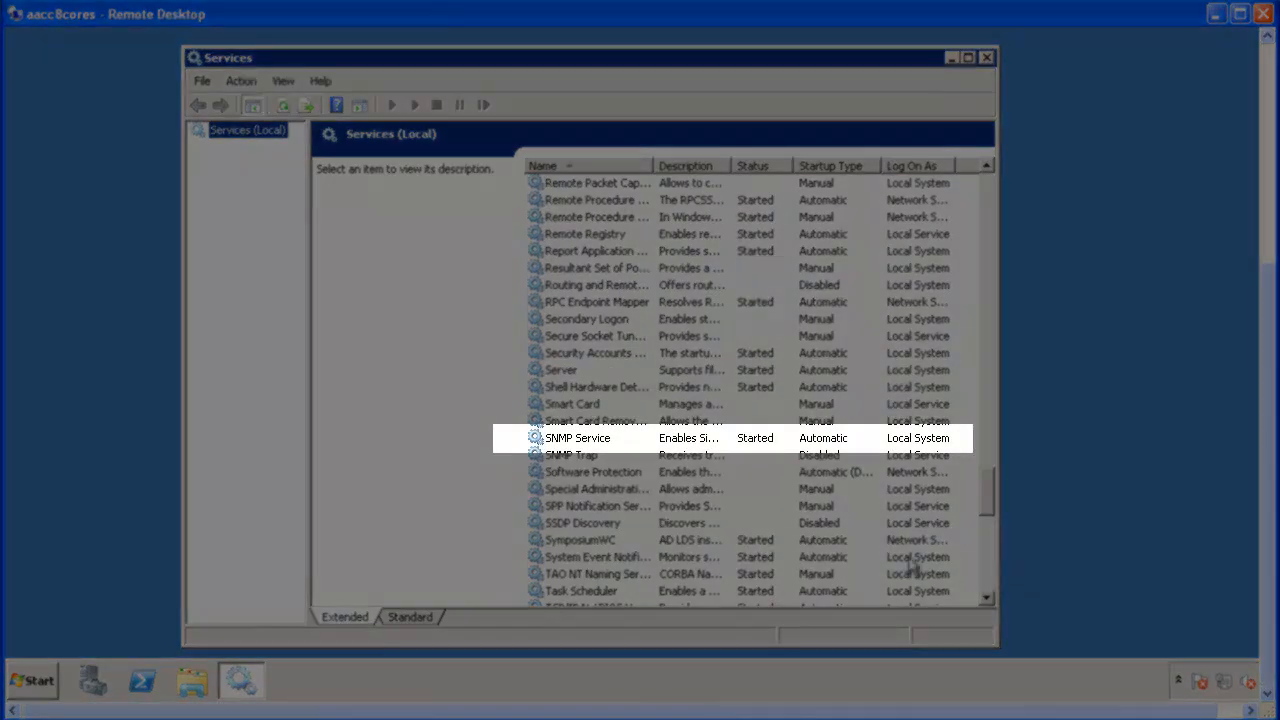
pyautogui.click(578, 438)
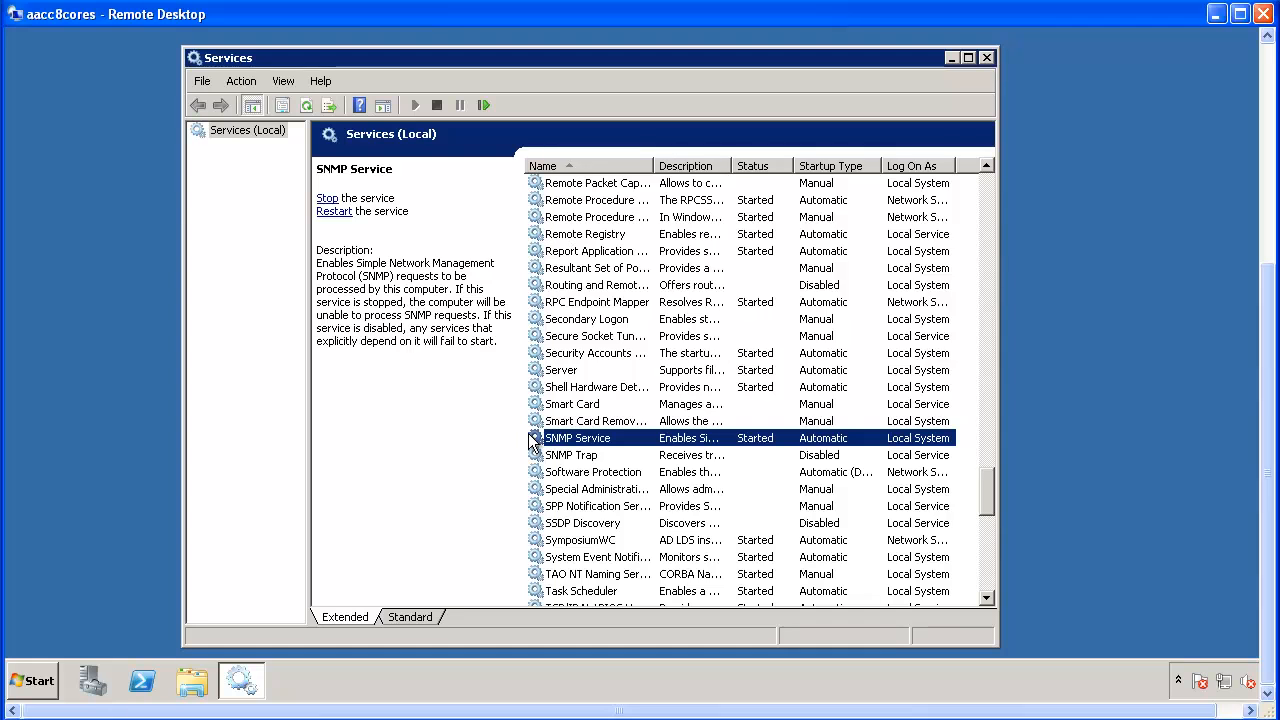
pyautogui.moveTo(248, 104)
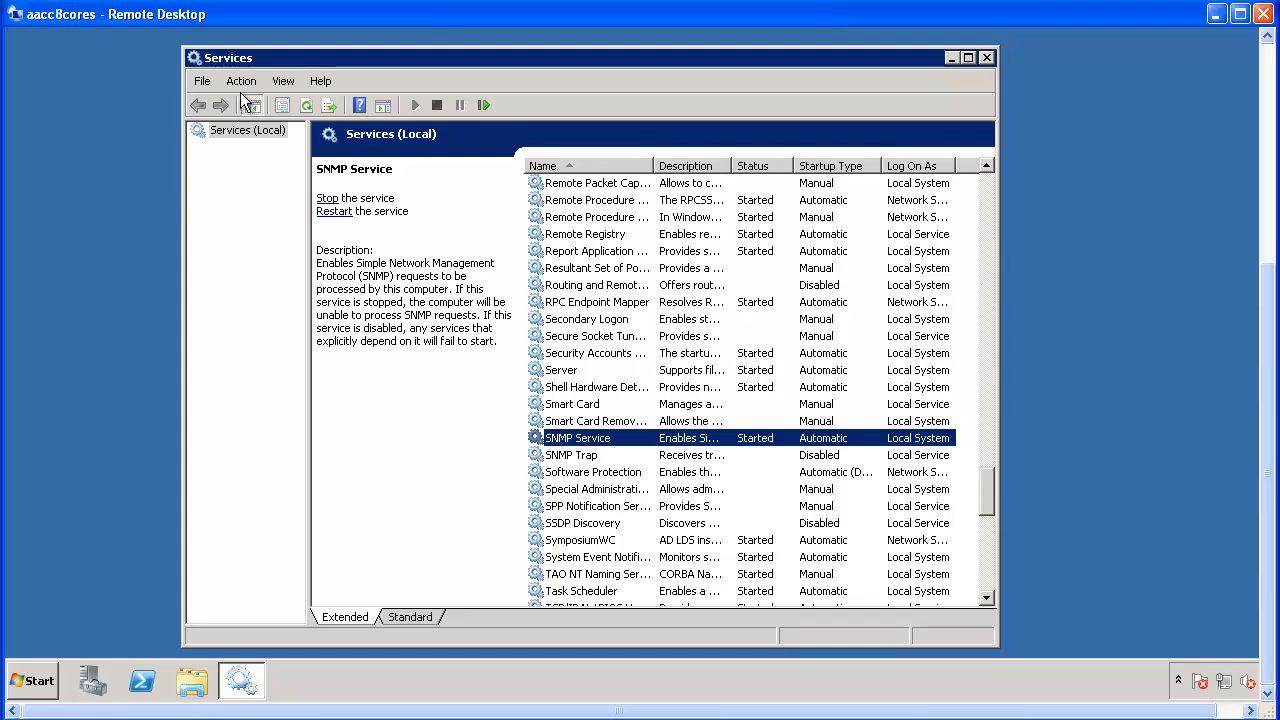
# Bring up the SNMP Service Properties dialog via Action > Properties.
pyautogui.click(240, 80)
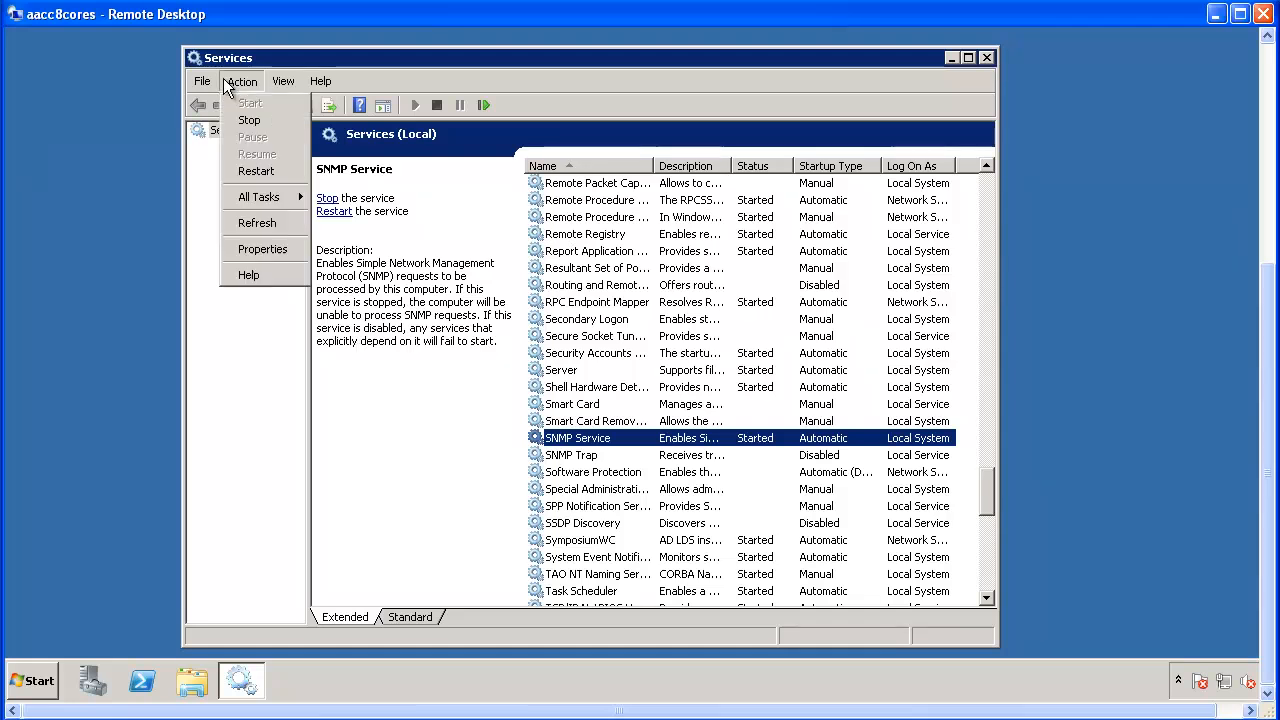
pyautogui.moveTo(210, 216)
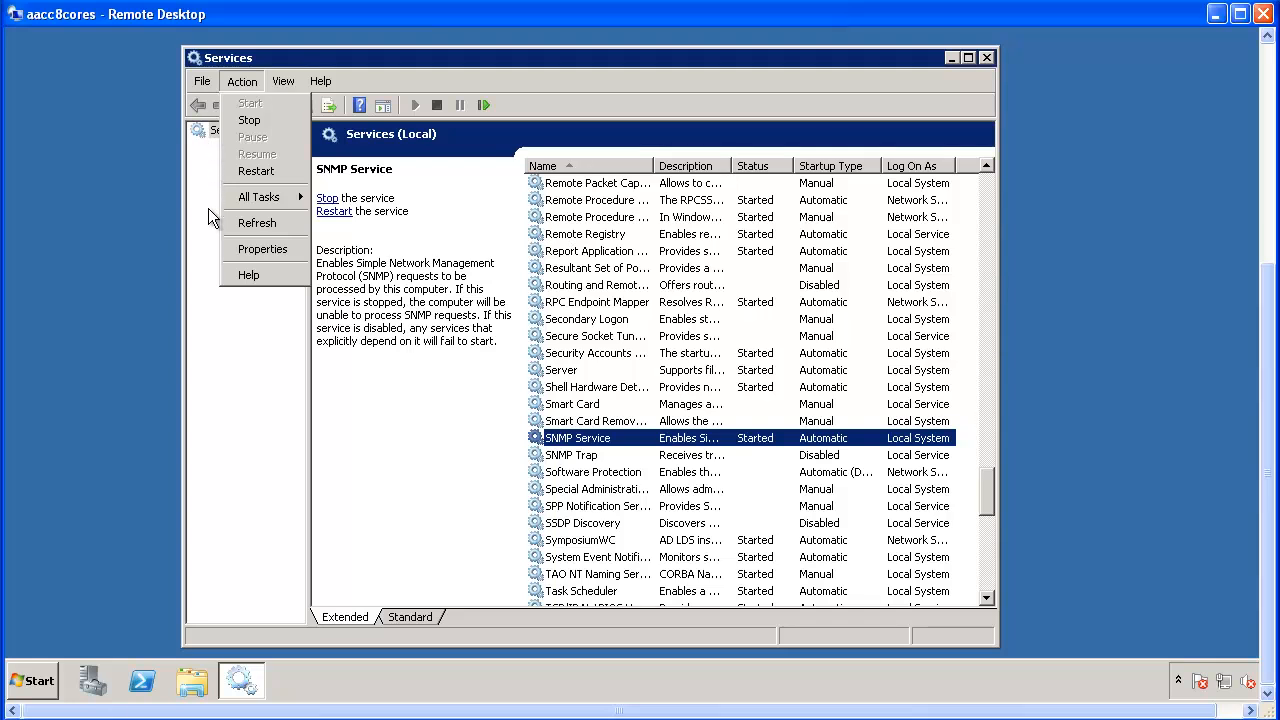
pyautogui.moveTo(262, 248)
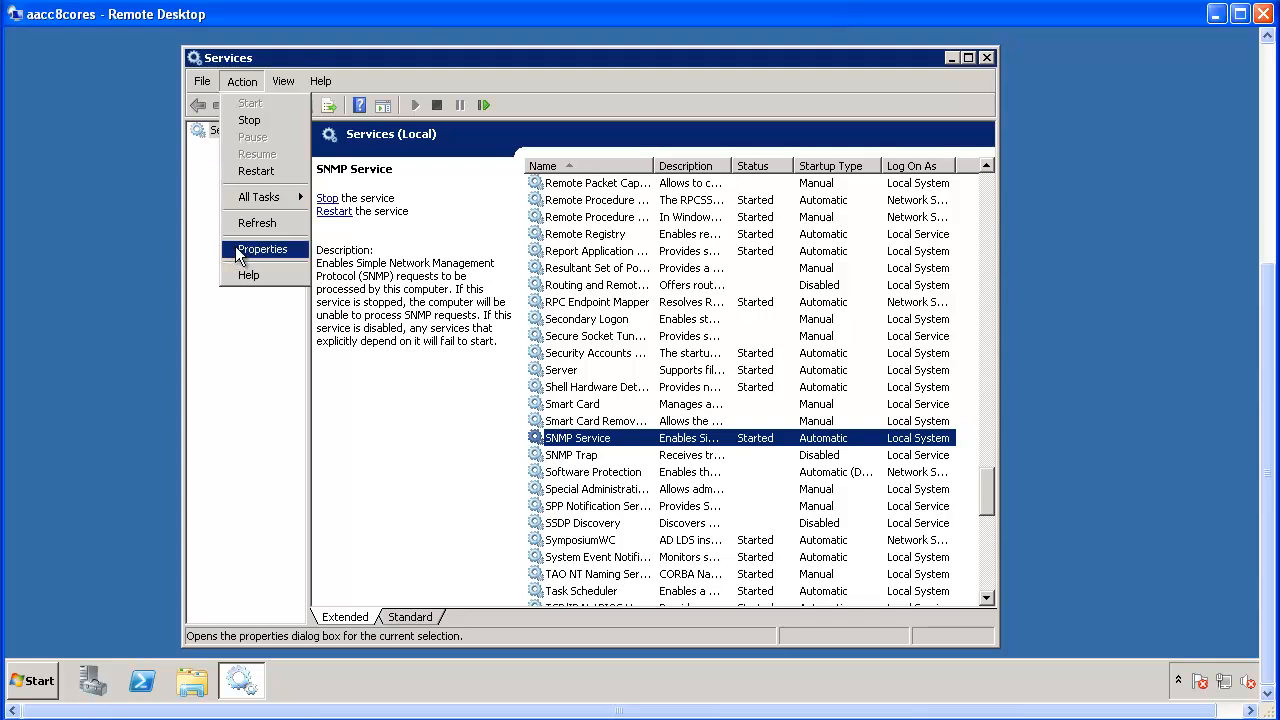
pyautogui.click(262, 248)
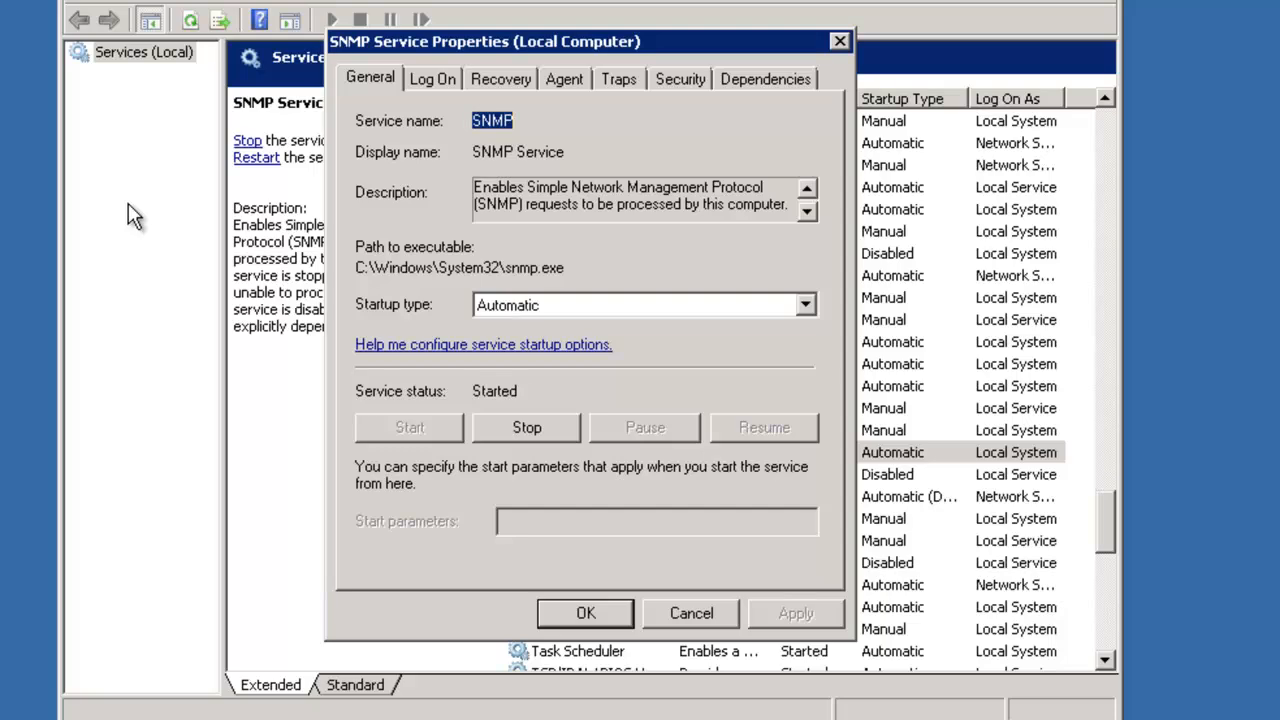
# Show the Traps settings of SNMP Service Properties.
pyautogui.click(618, 80)
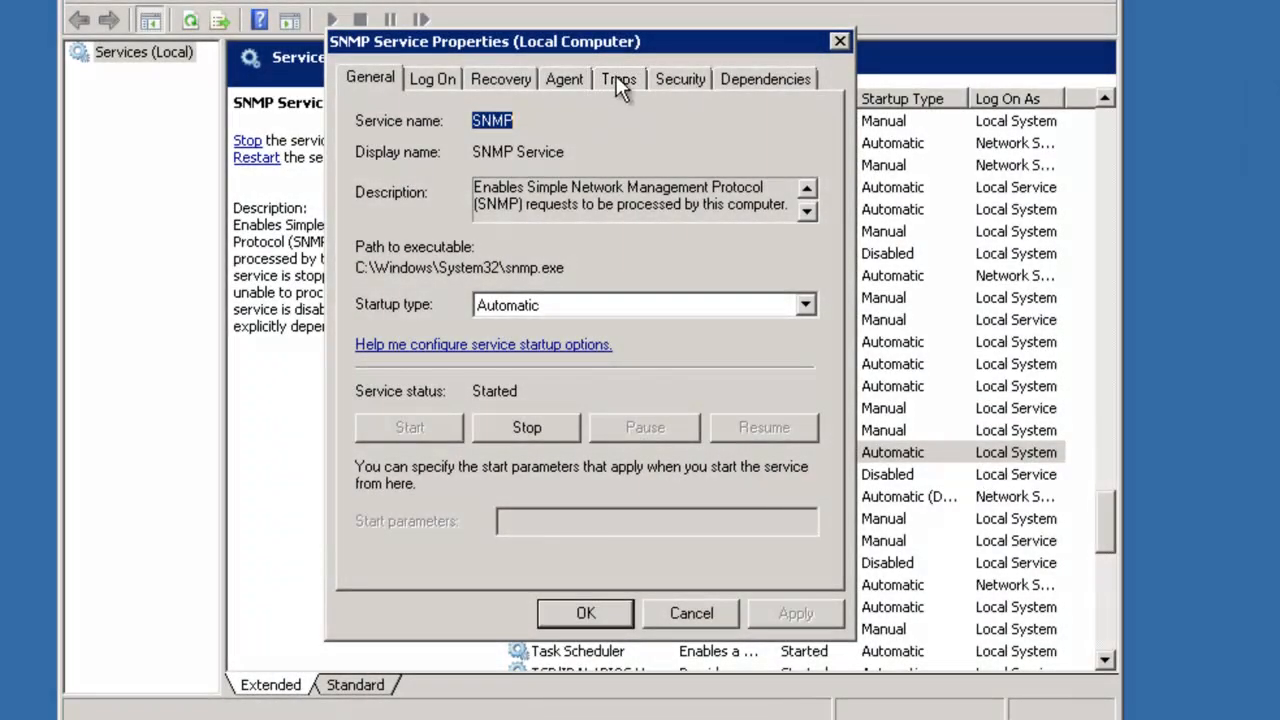
pyautogui.click(618, 80)
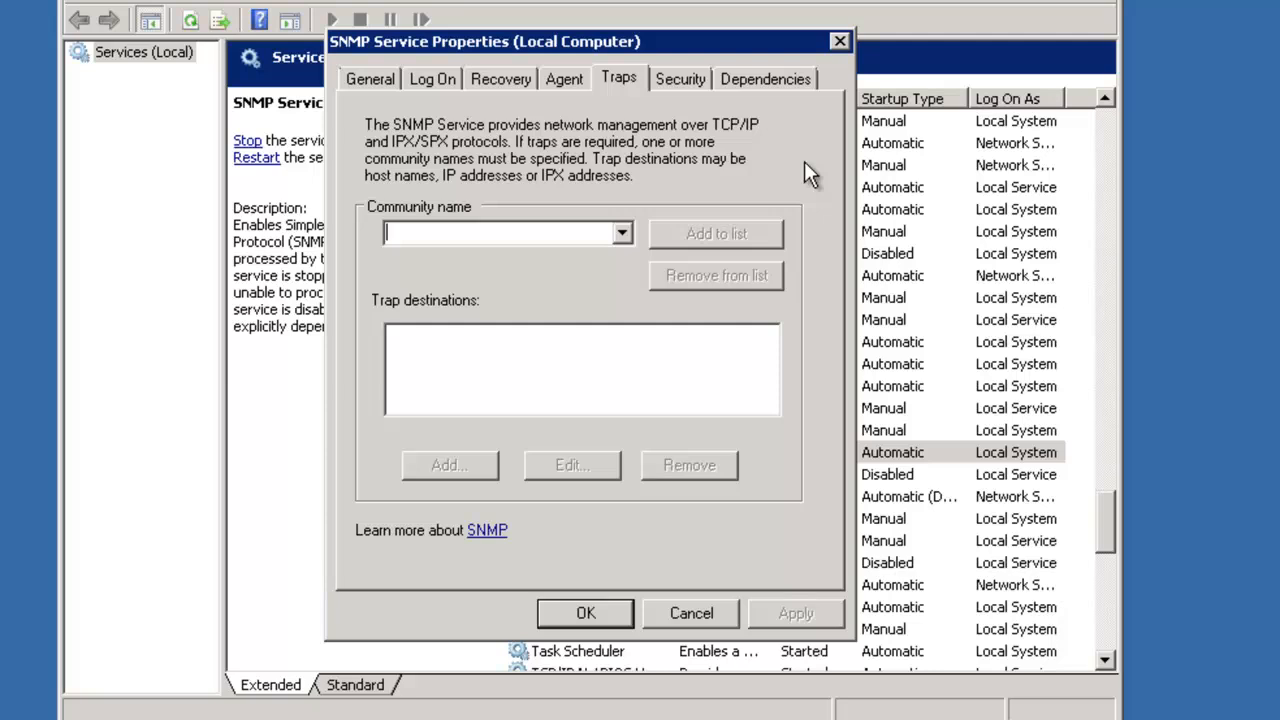
# Add 'public' to the SNMP trap community name list.
pyautogui.write('p')
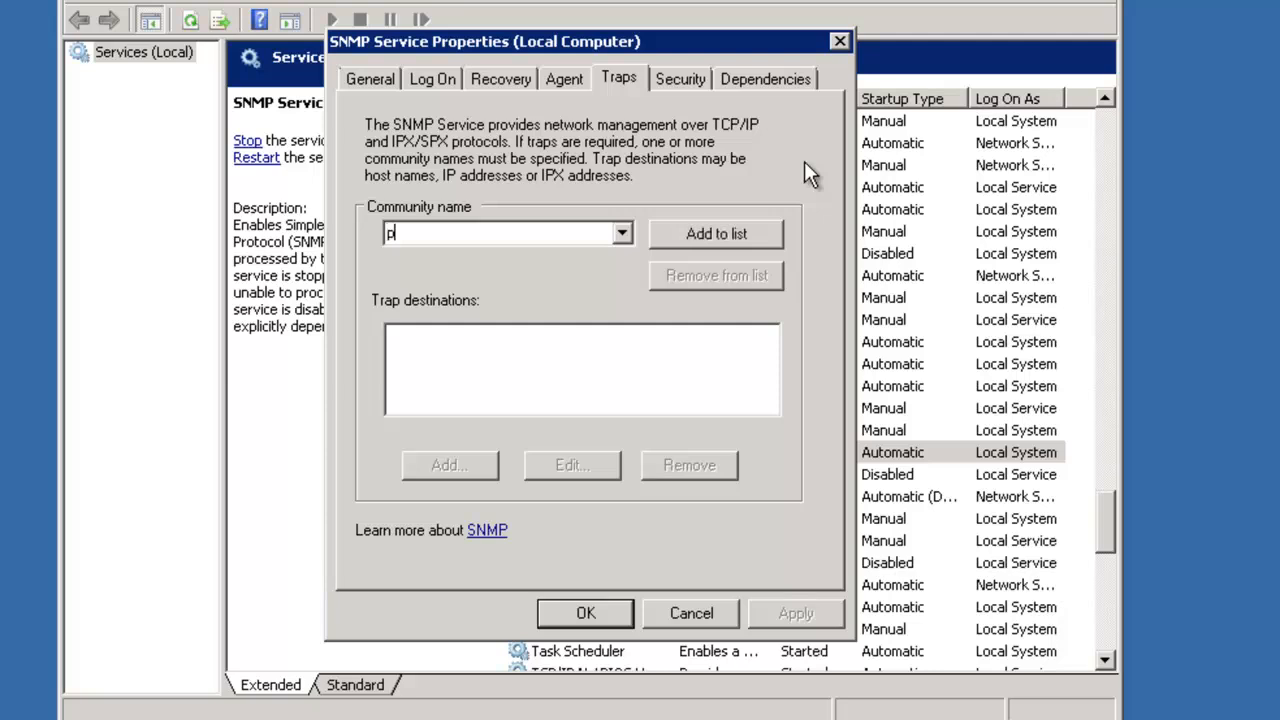
pyautogui.write('ublic')
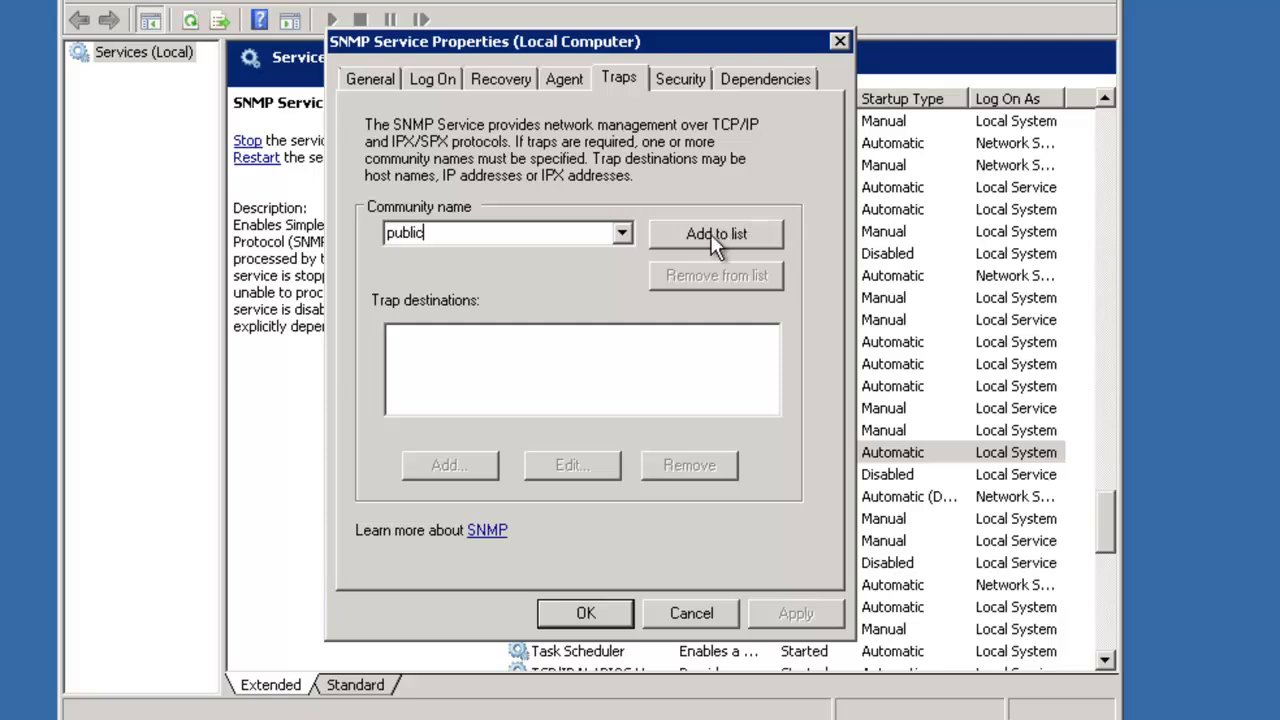
pyautogui.click(716, 232)
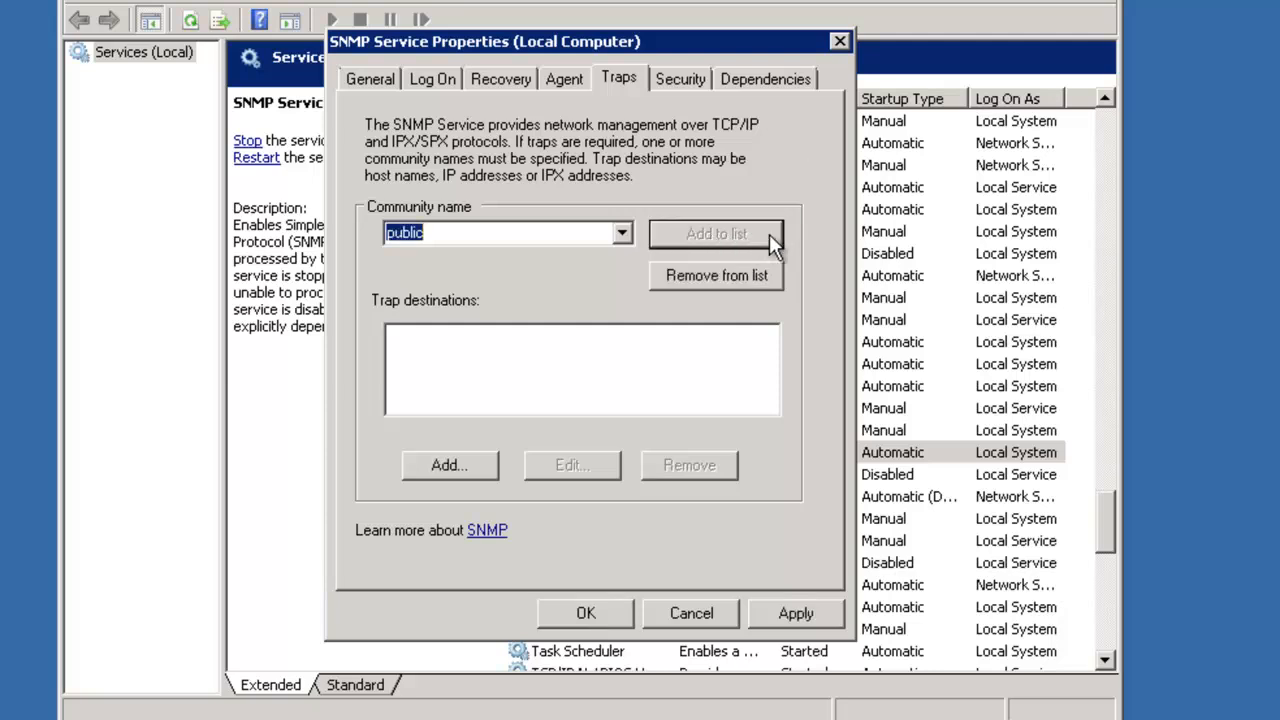
pyautogui.moveTo(818, 256)
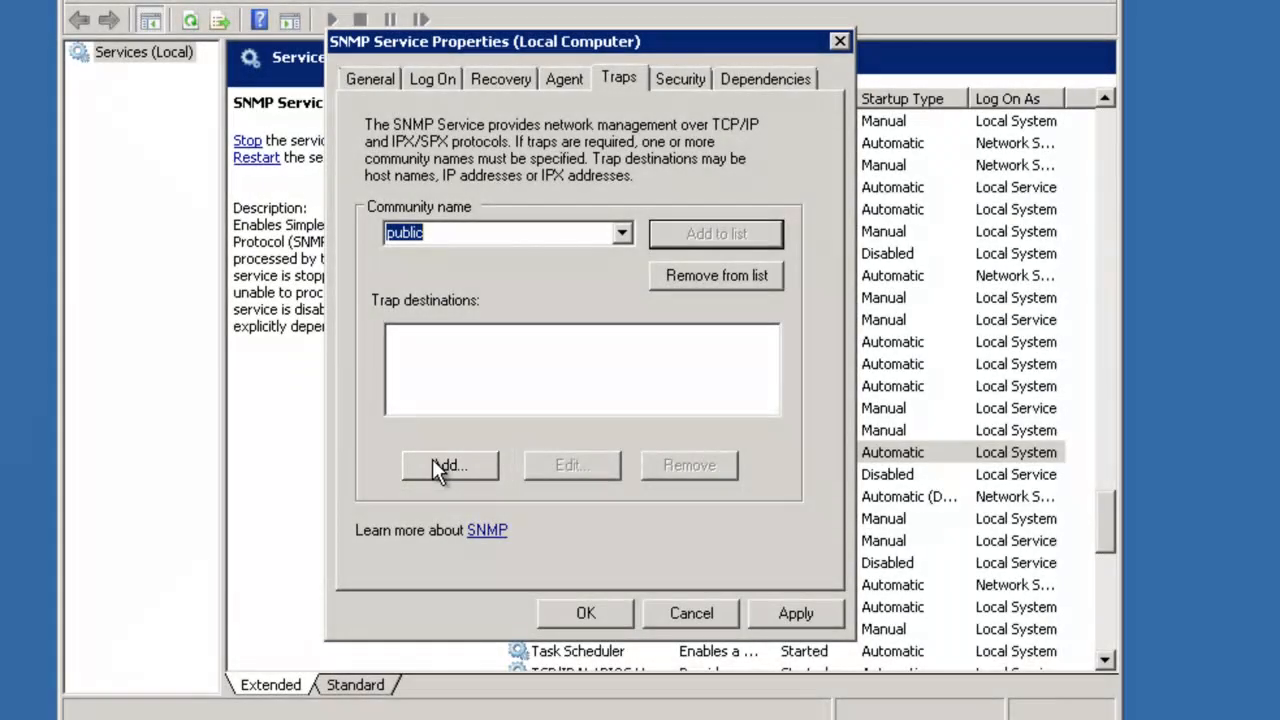
# Add trap destination 111.111.111.111 under the public community.
pyautogui.click(448, 464)
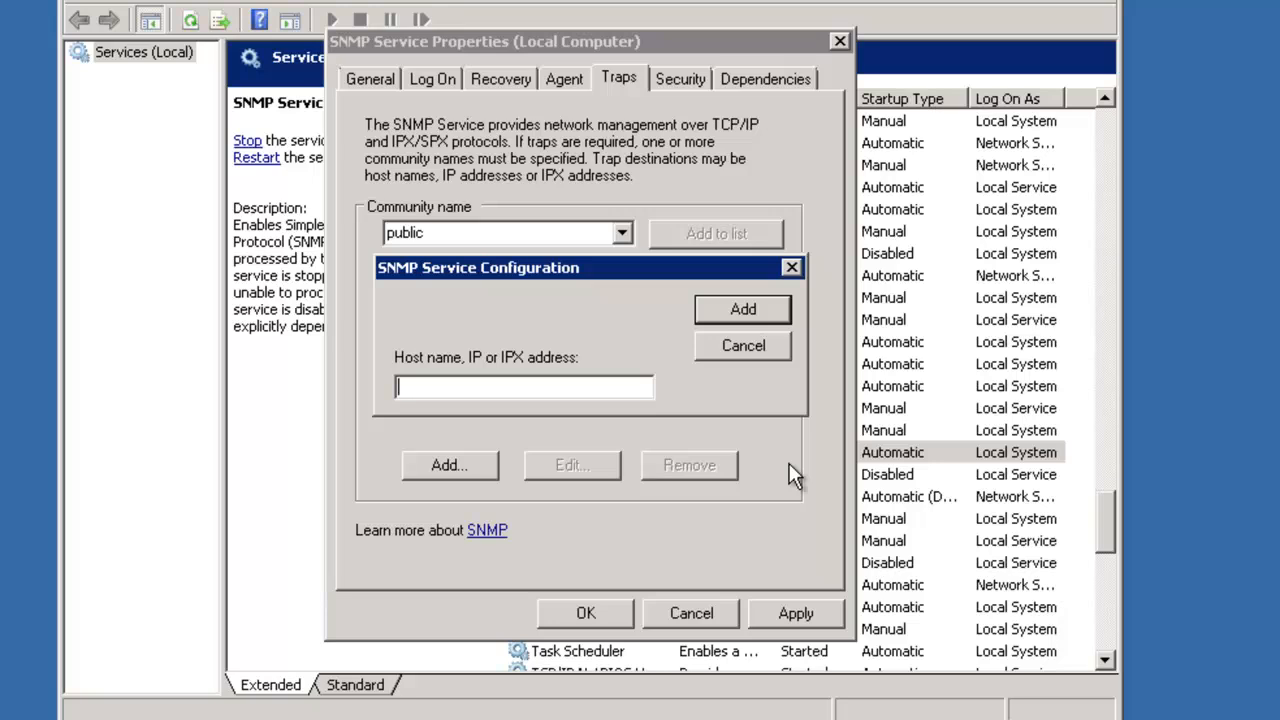
pyautogui.write('111.111')
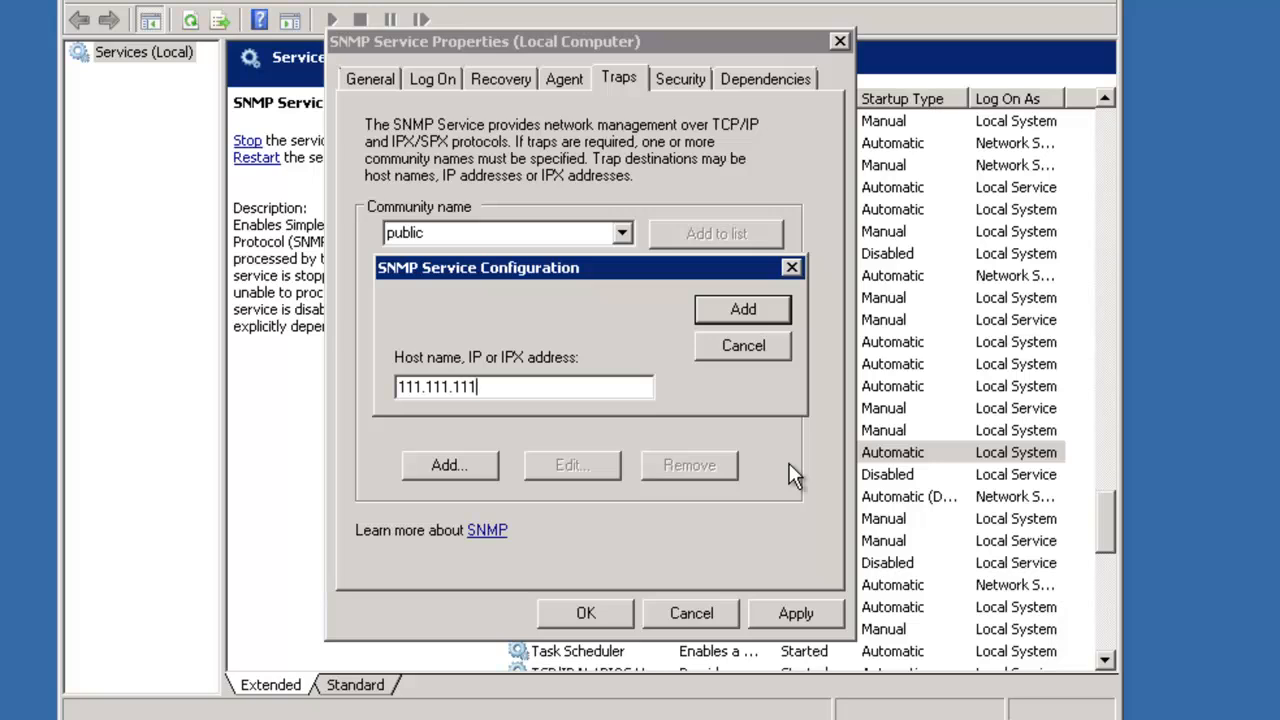
pyautogui.write('.111')
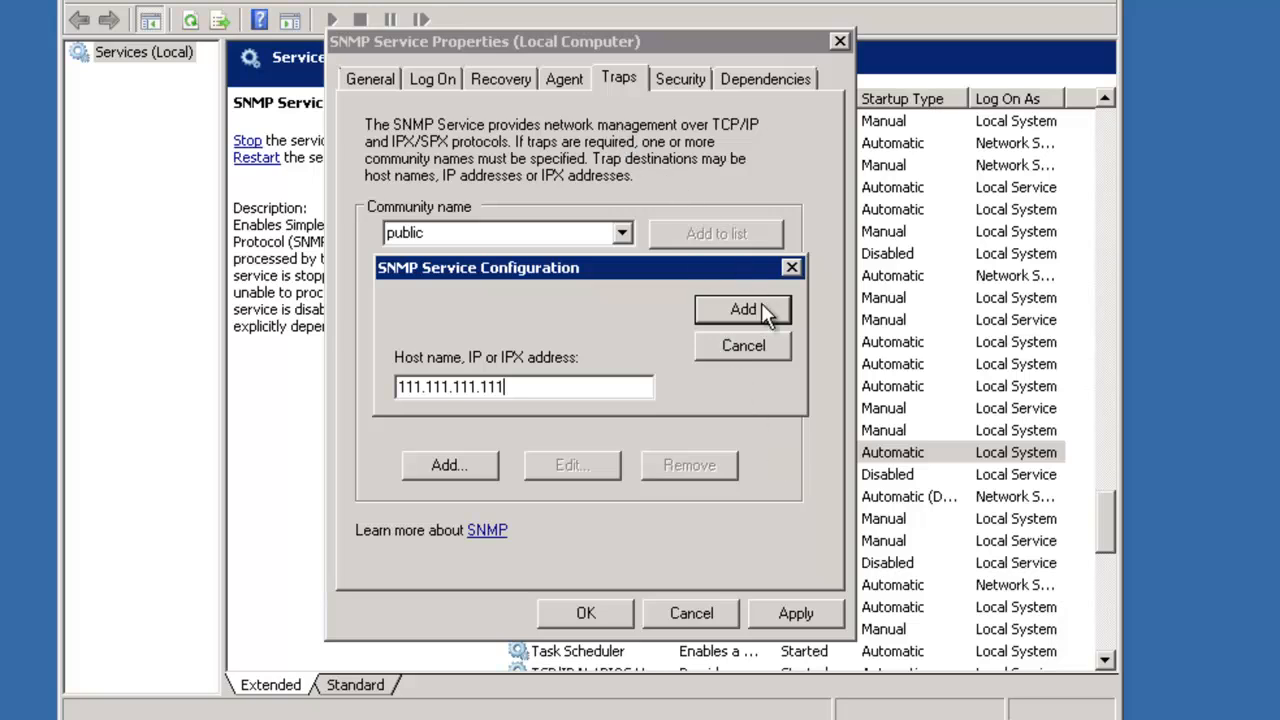
pyautogui.click(744, 308)
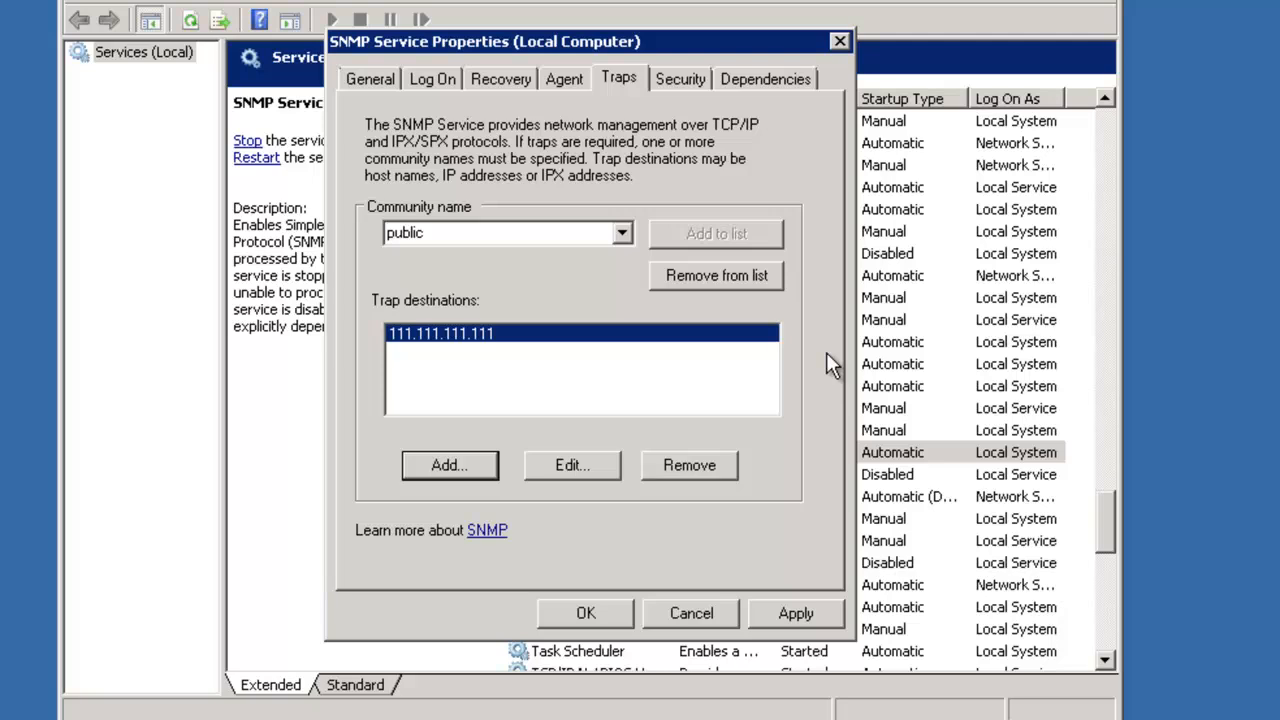
# Apply the trap settings and confirm with OK to close SNMP Service Properties.
pyautogui.click(796, 612)
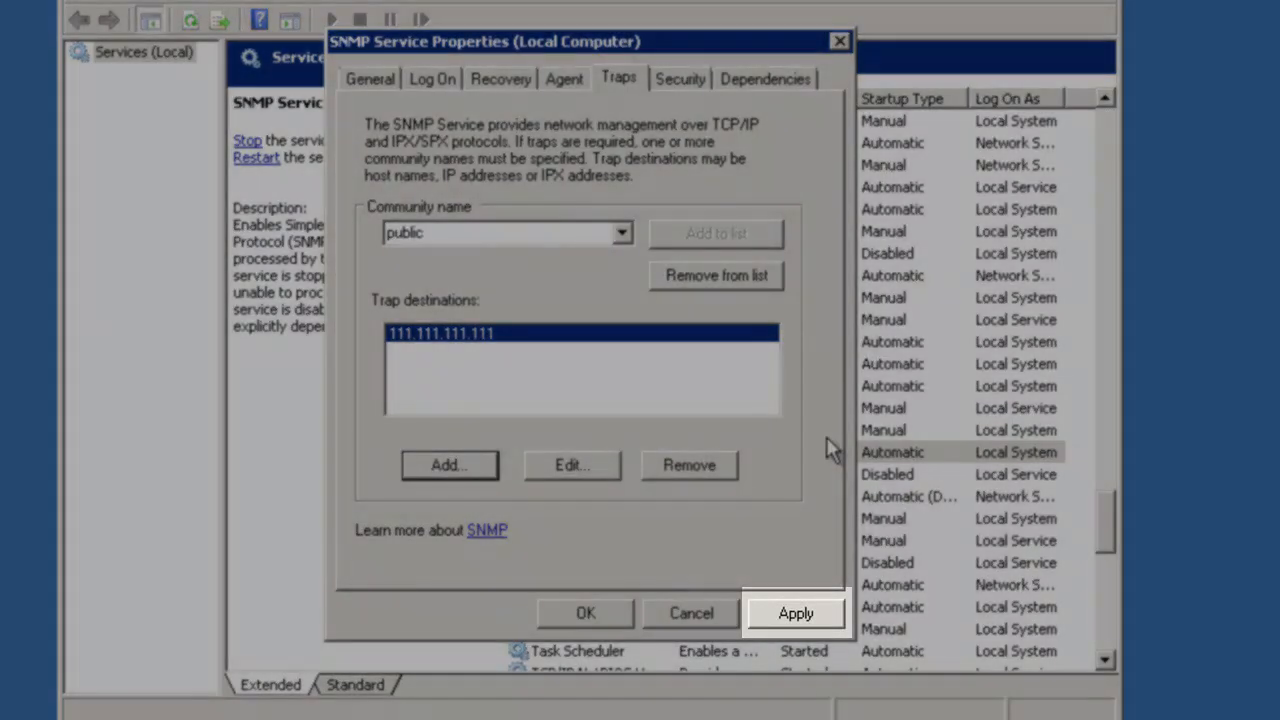
pyautogui.click(796, 612)
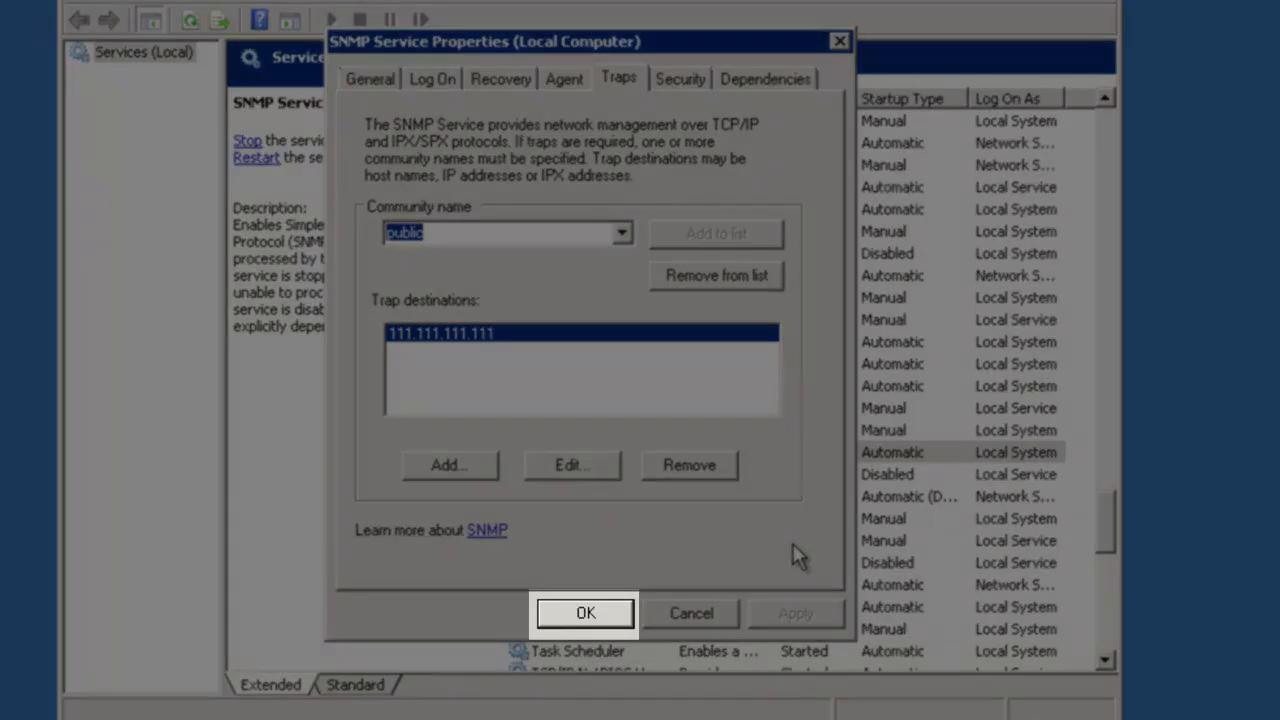
pyautogui.moveTo(698, 572)
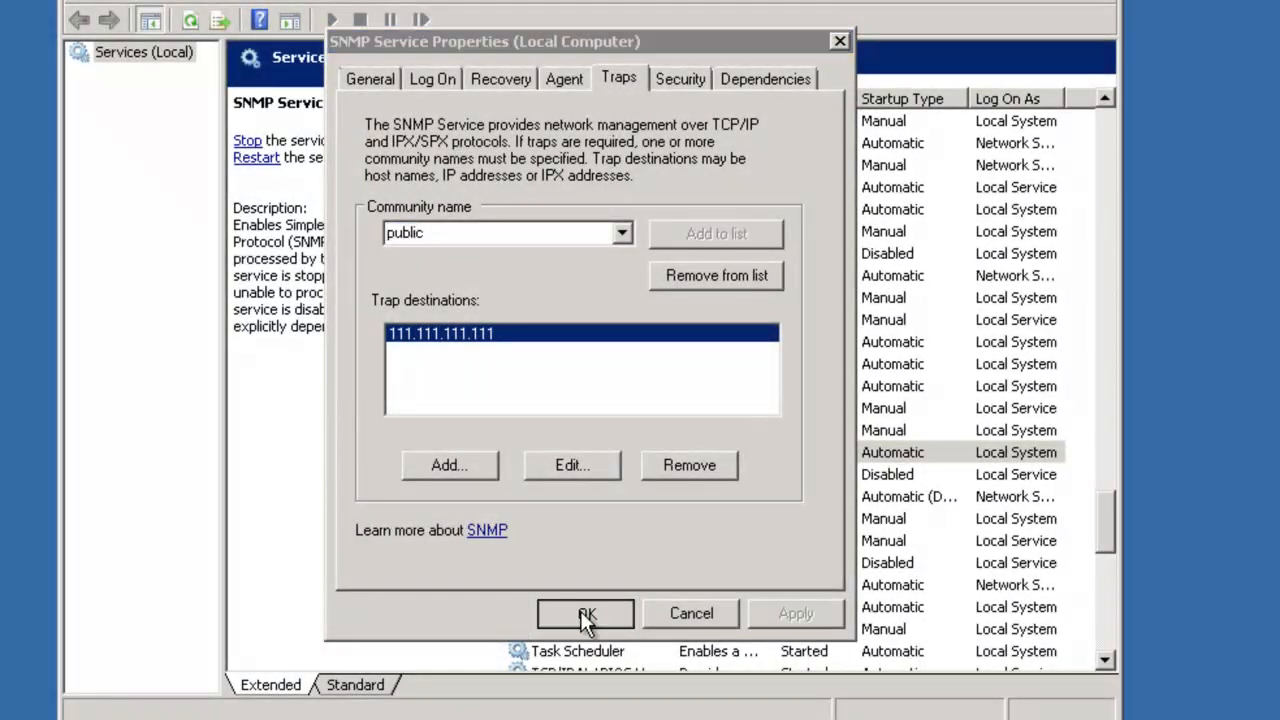
pyautogui.click(584, 612)
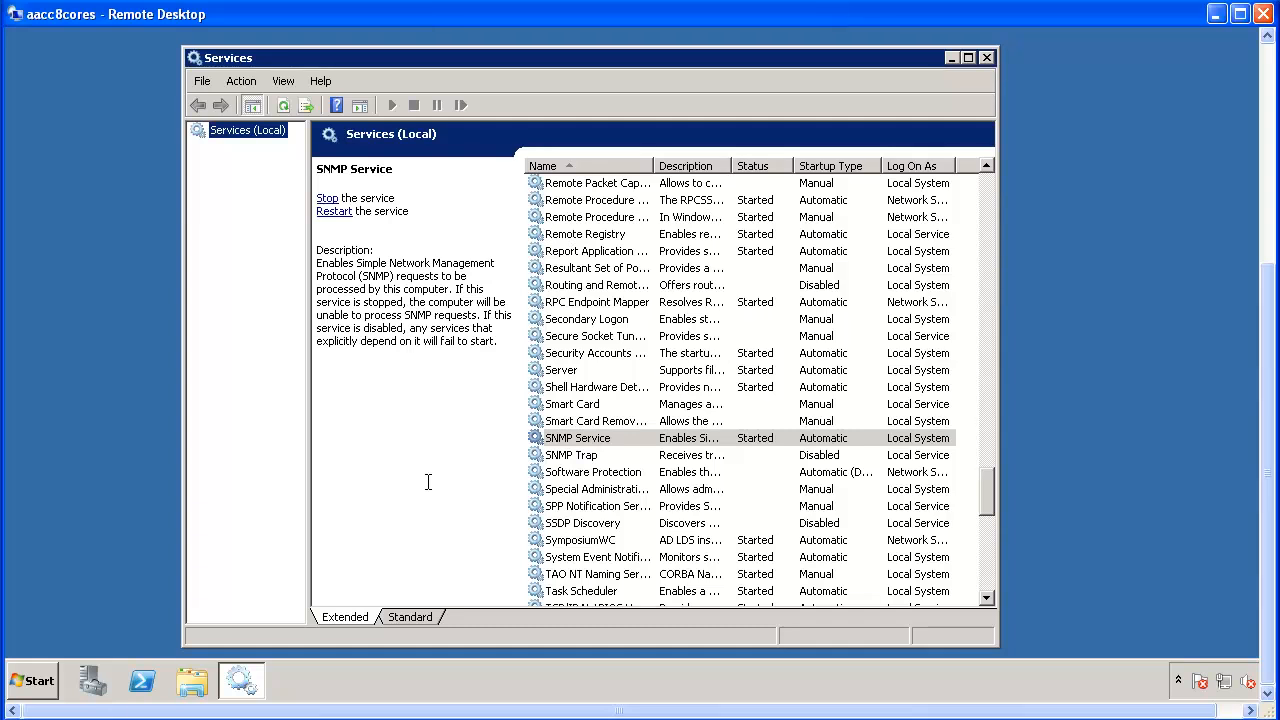
pyautogui.moveTo(432, 478)
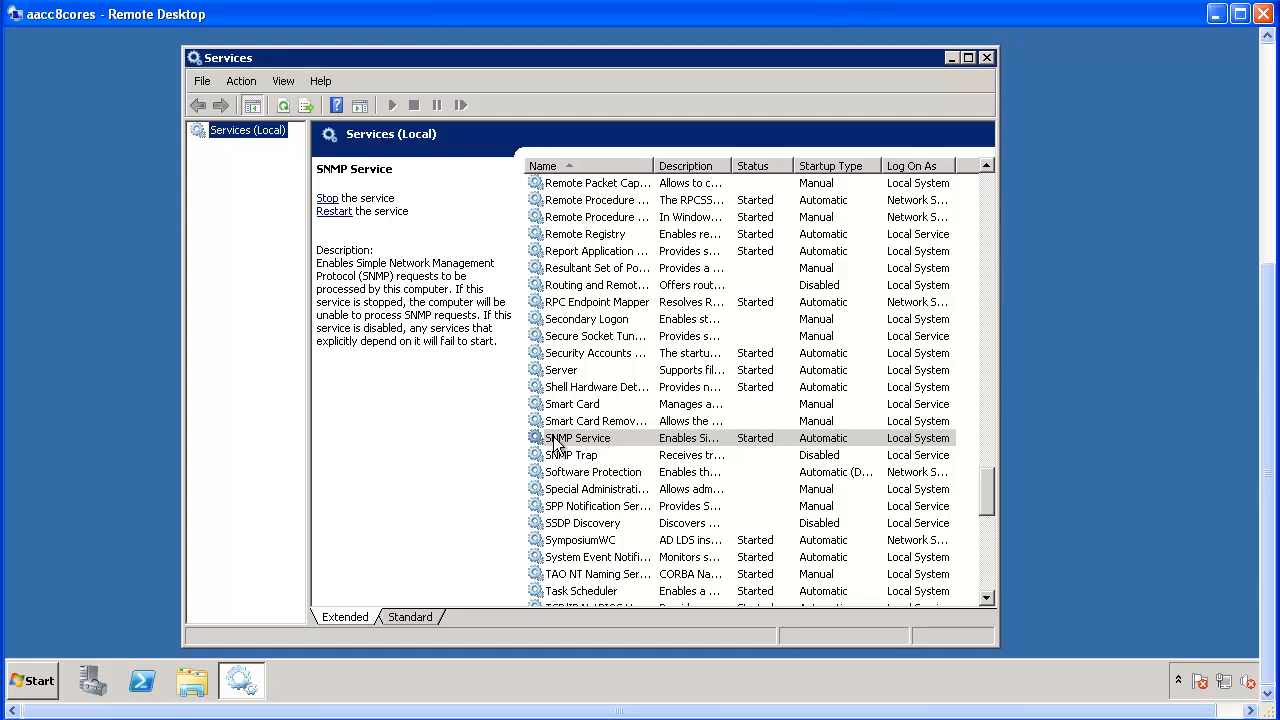
# View the SNMP Service context options, then close the Services window.
pyautogui.rightClick(578, 438)
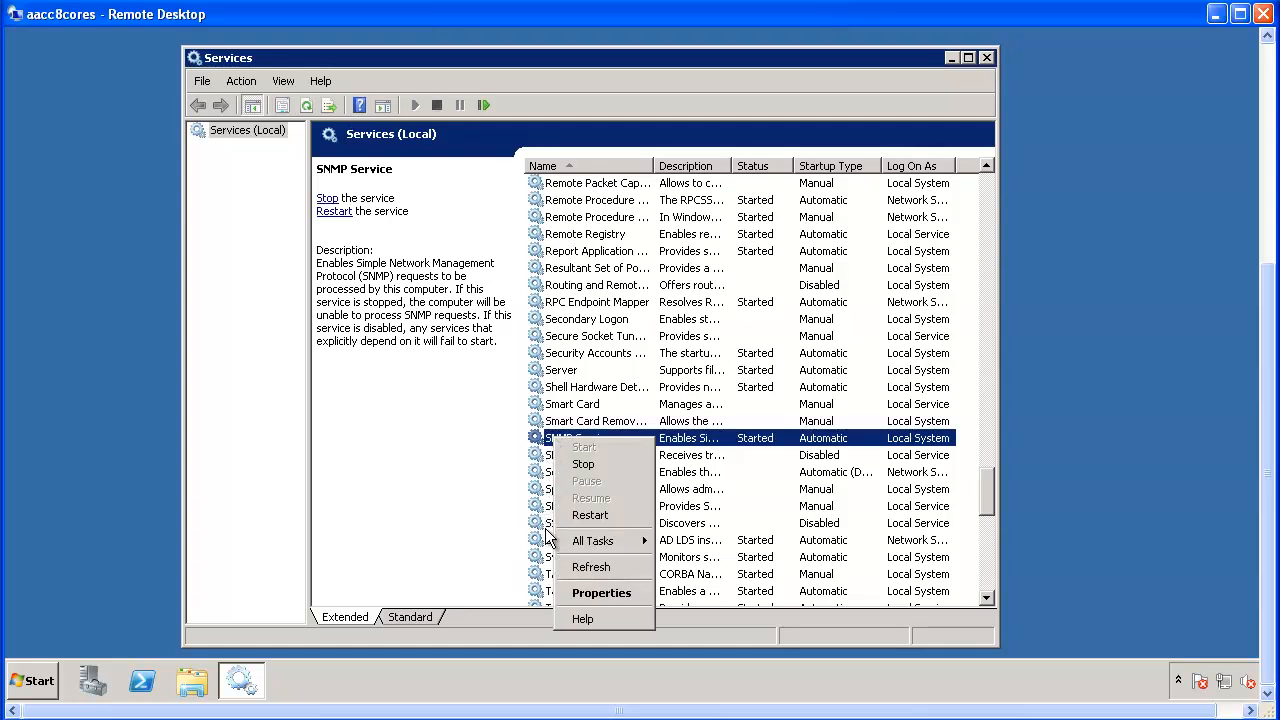
pyautogui.moveTo(590, 514)
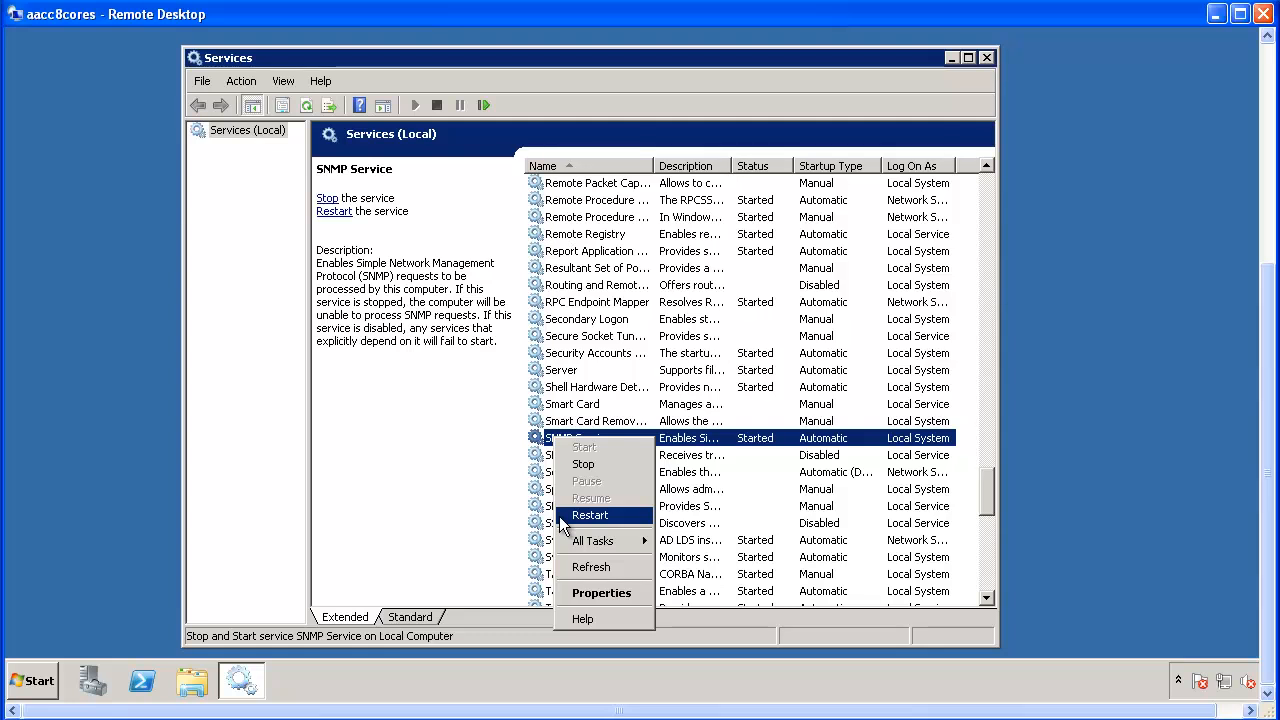
pyautogui.moveTo(940, 96)
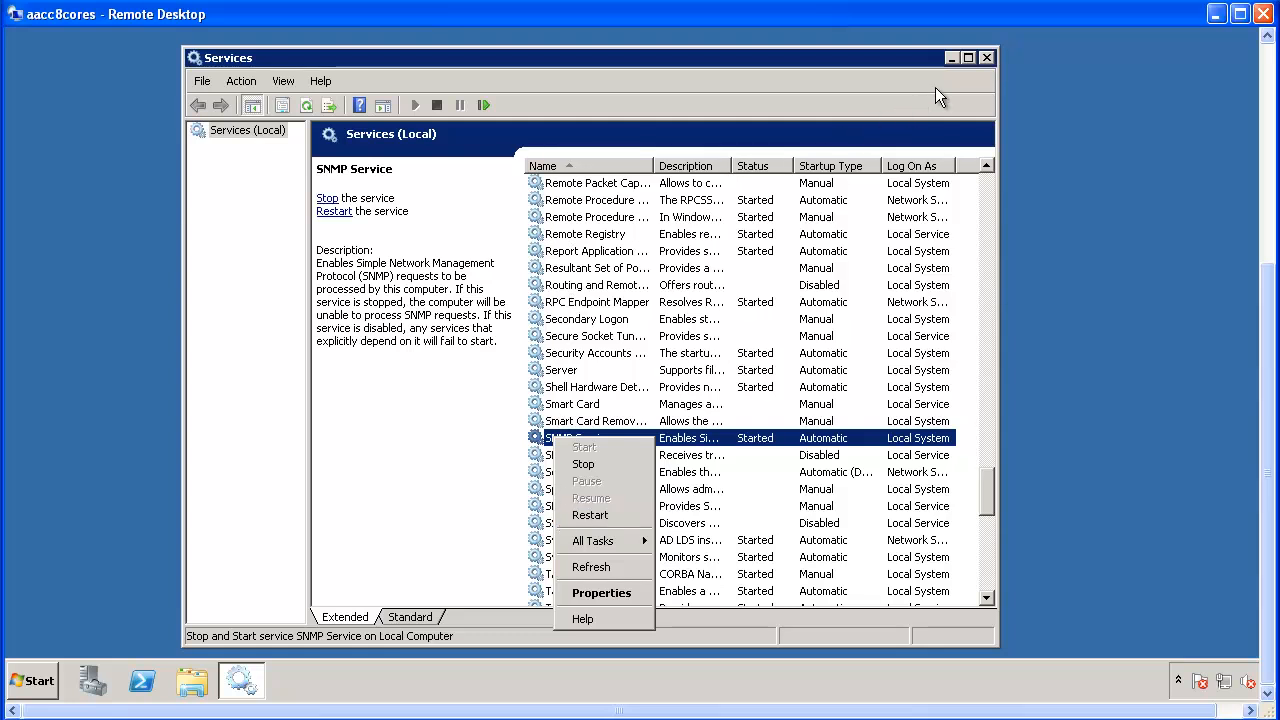
pyautogui.click(986, 56)
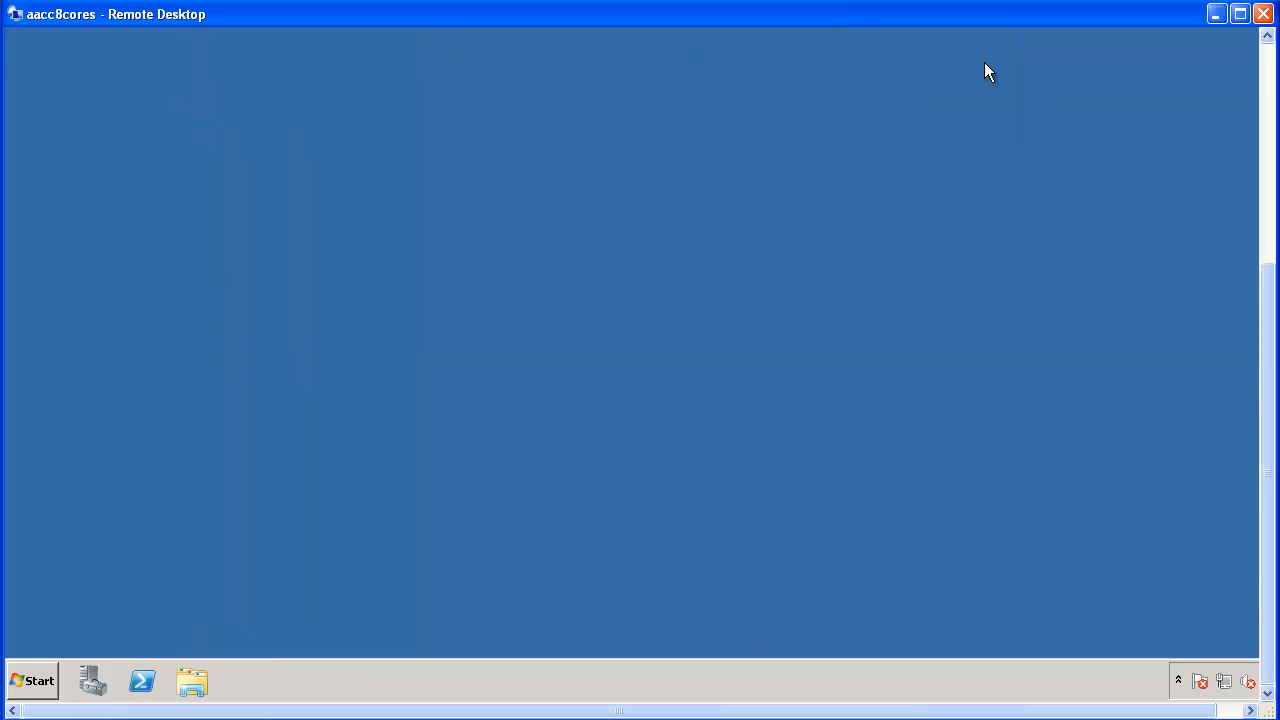